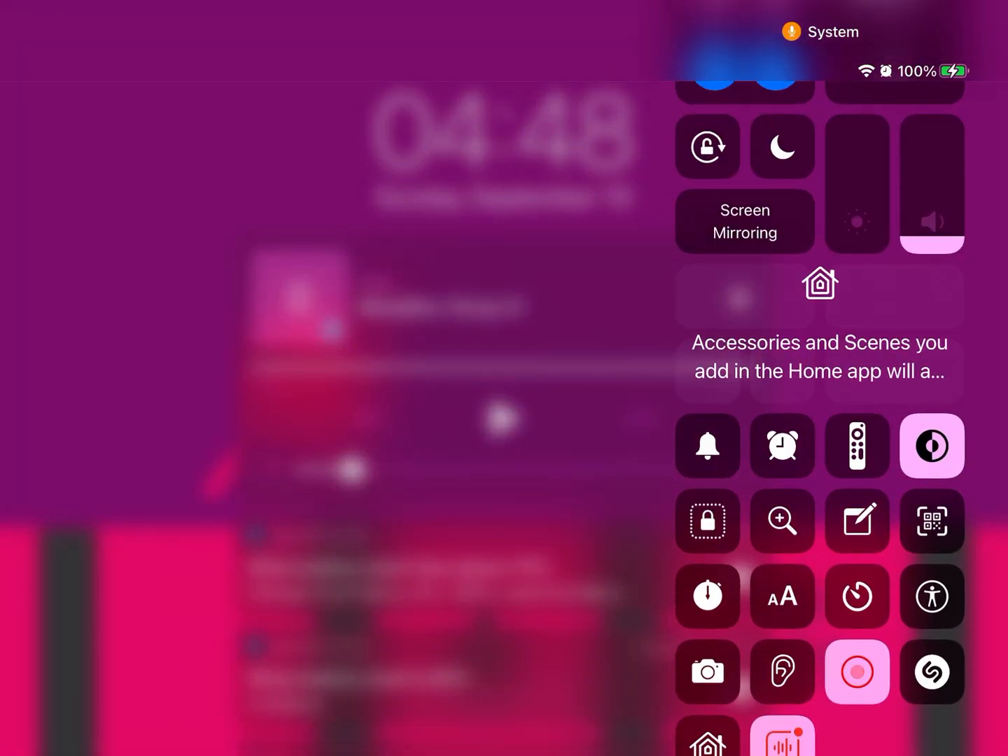
# - Dismiss Control Center by tapping an empty area outside the tiles
pyautogui.click(856, 671)
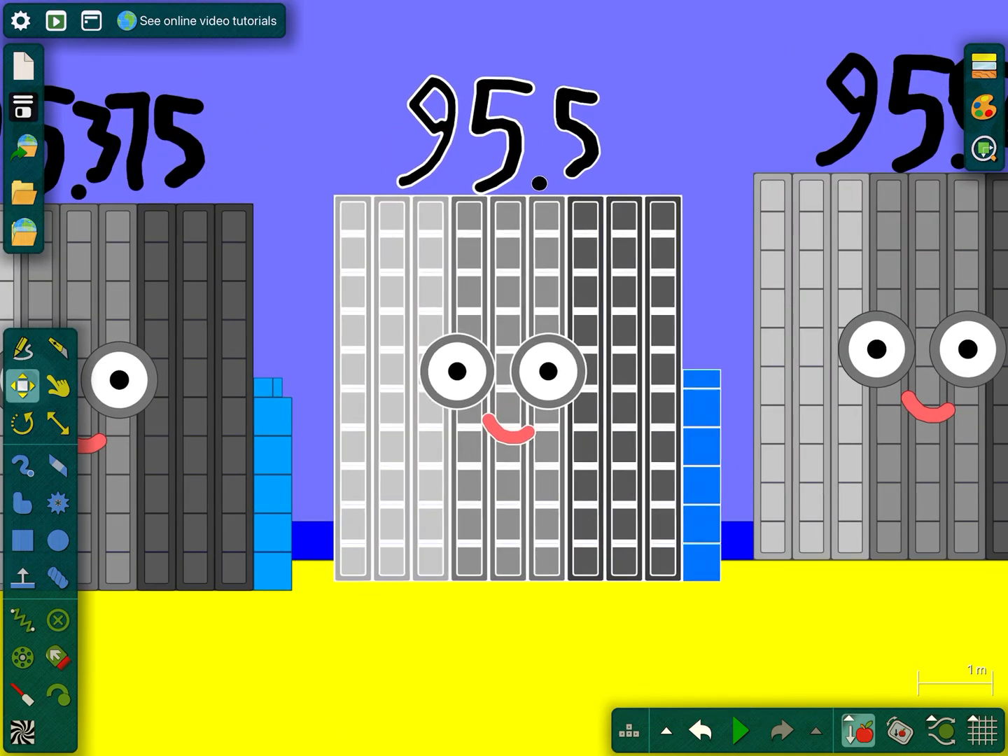
# - Swipe down over the Algodoo scene of numbered grey block characters
pyautogui.moveTo(508, 385); pyautogui.dragTo(522, 490)
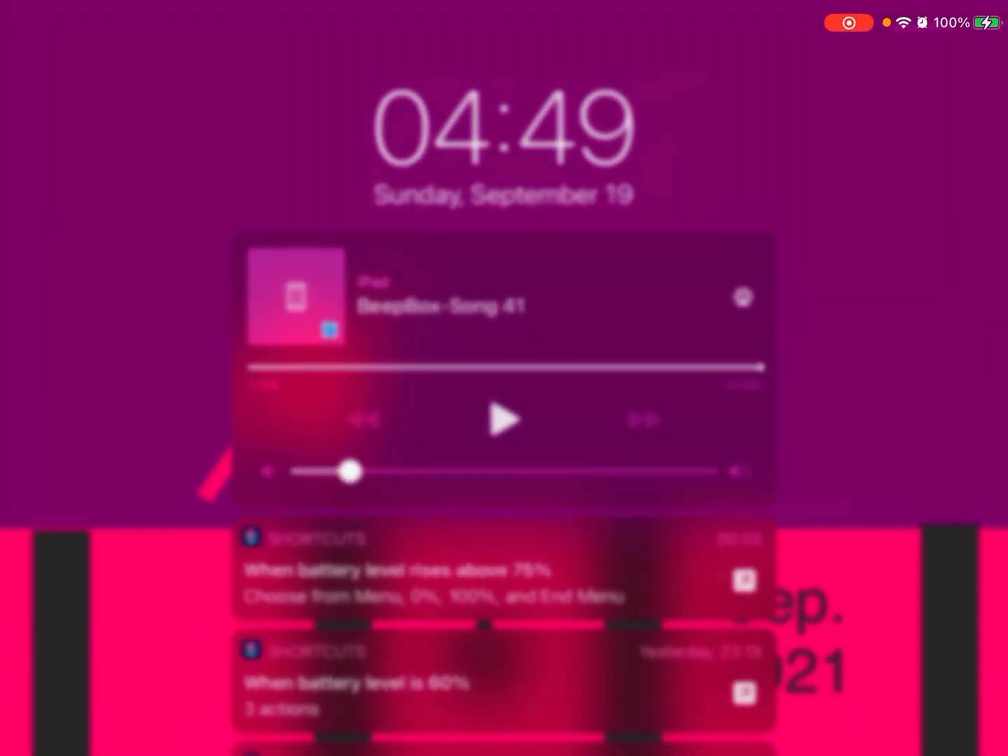
# - In the Screen Recording options, switch Microphone to On
pyautogui.click(847, 22)
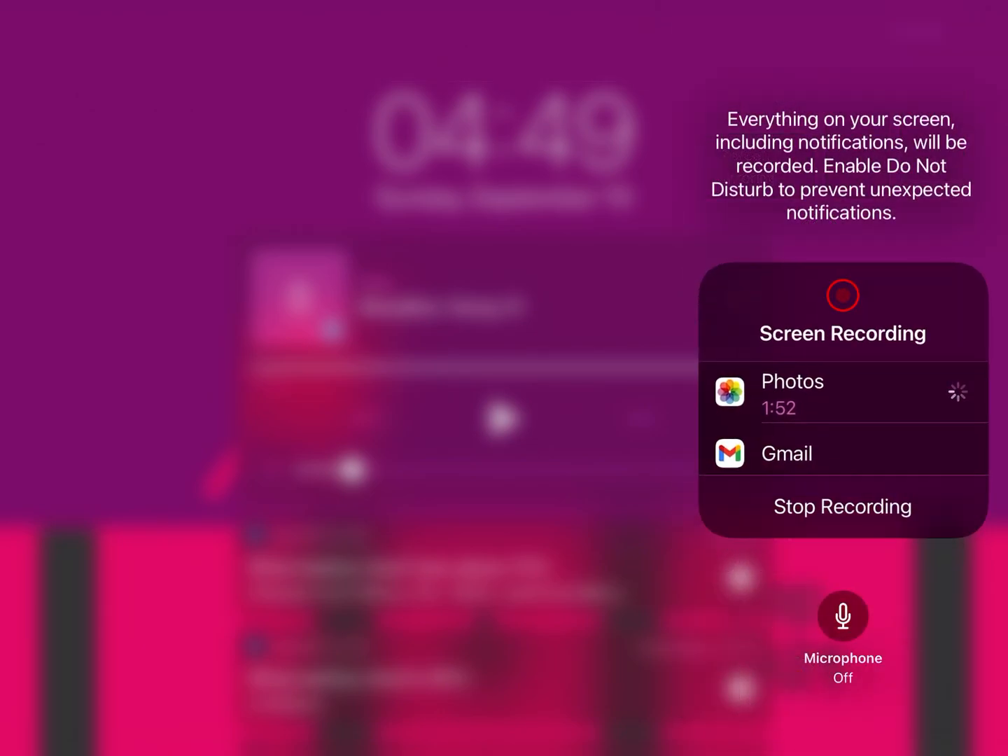
pyautogui.click(842, 617)
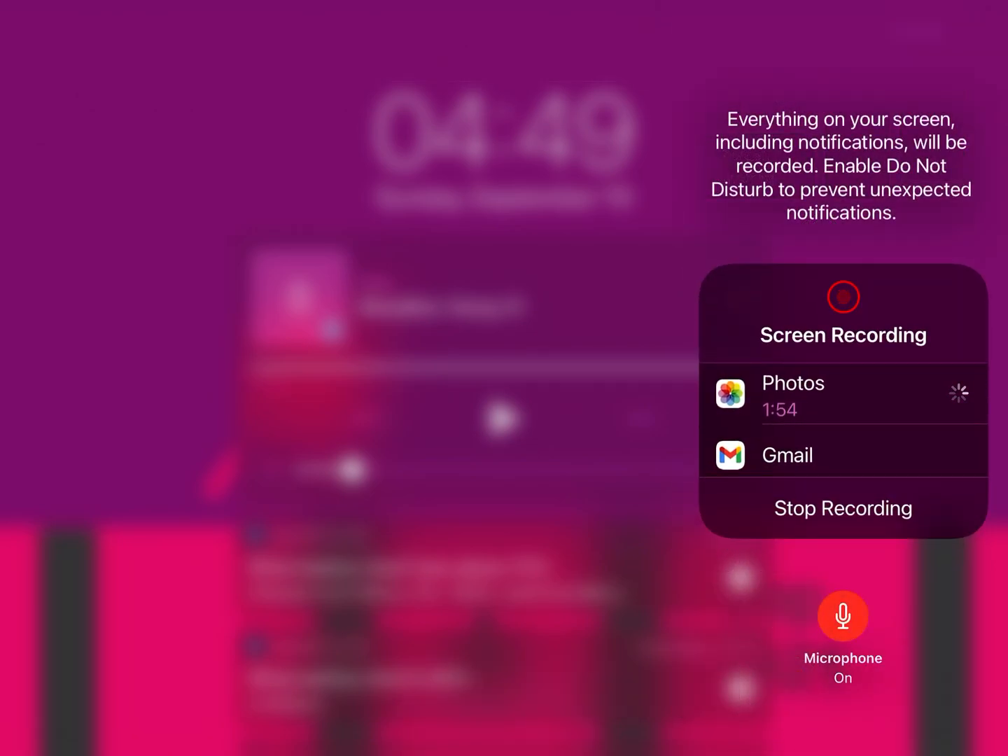